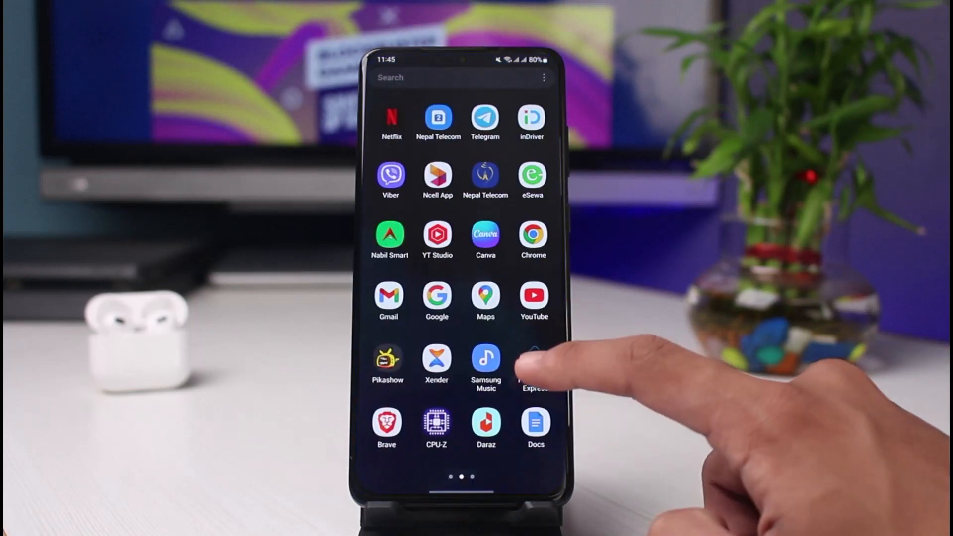
Check locked profiles in the Netflix app, then show netflix.com/browse in Chrome.
click(391, 116)
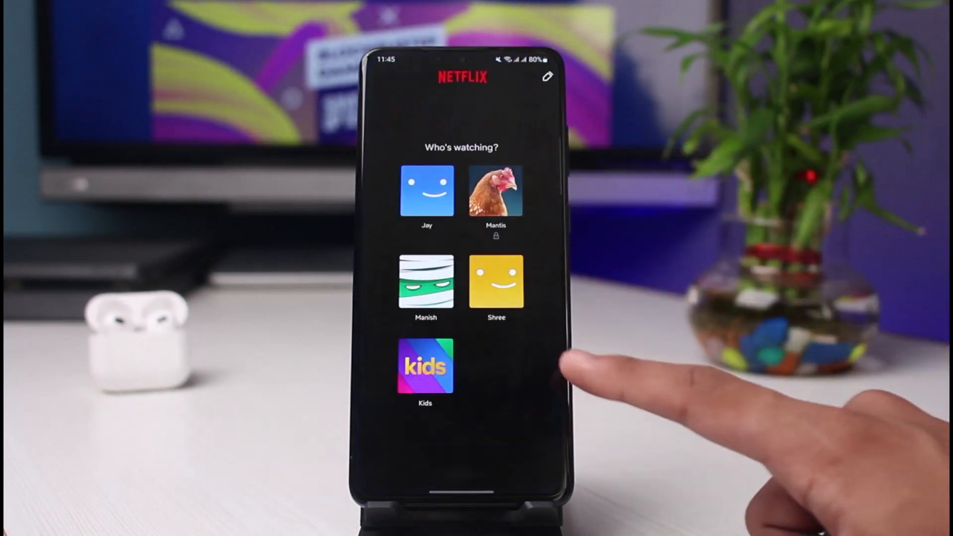
click(425, 191)
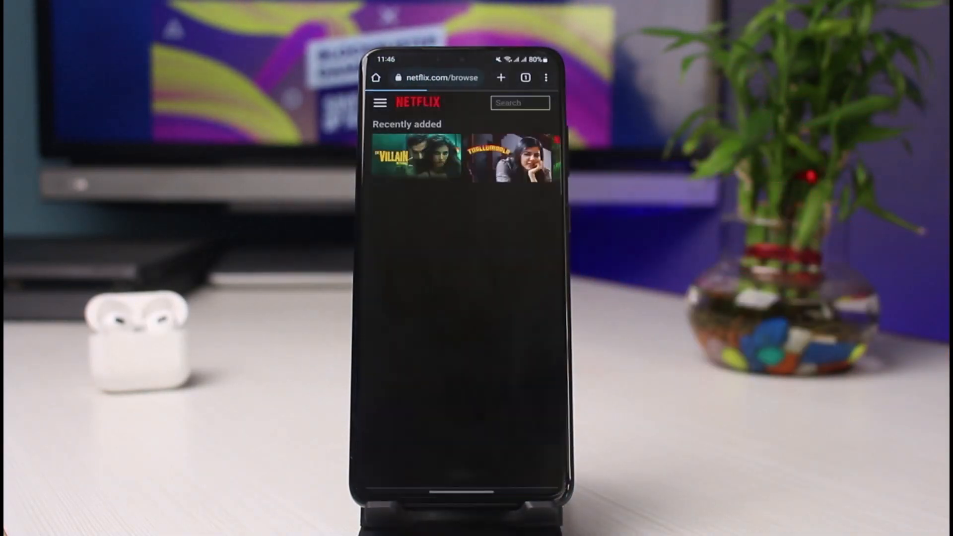
Go to the Account page through the browse page's navigation menu.
scroll(down, 3)
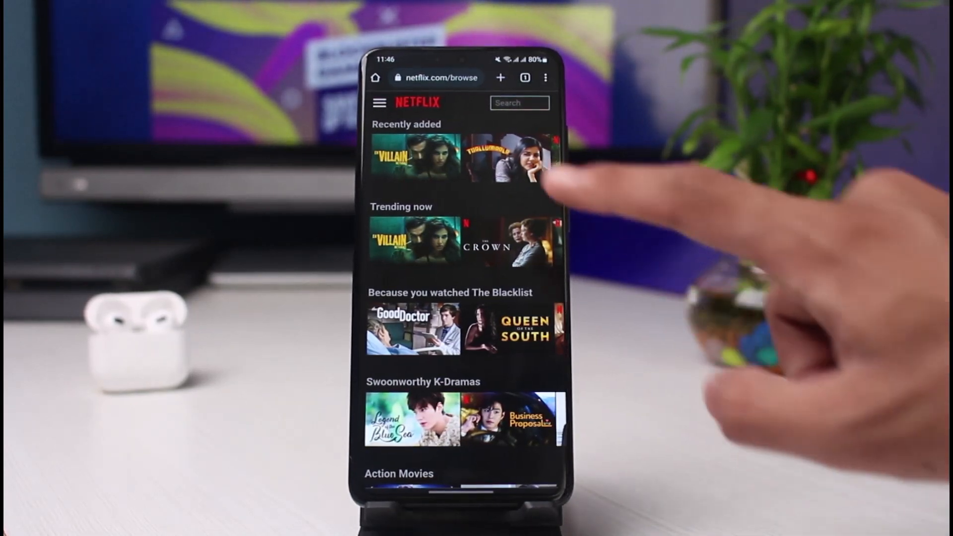
click(379, 102)
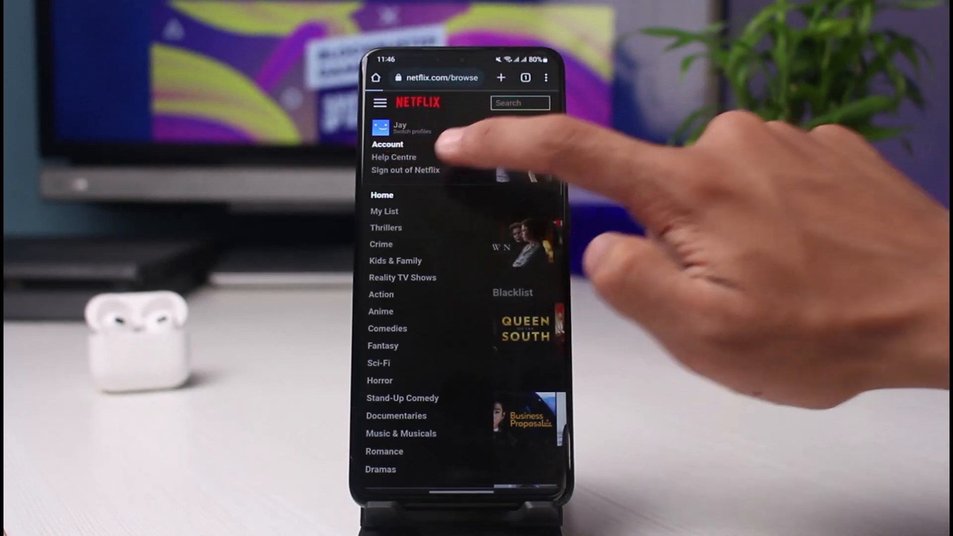
click(388, 144)
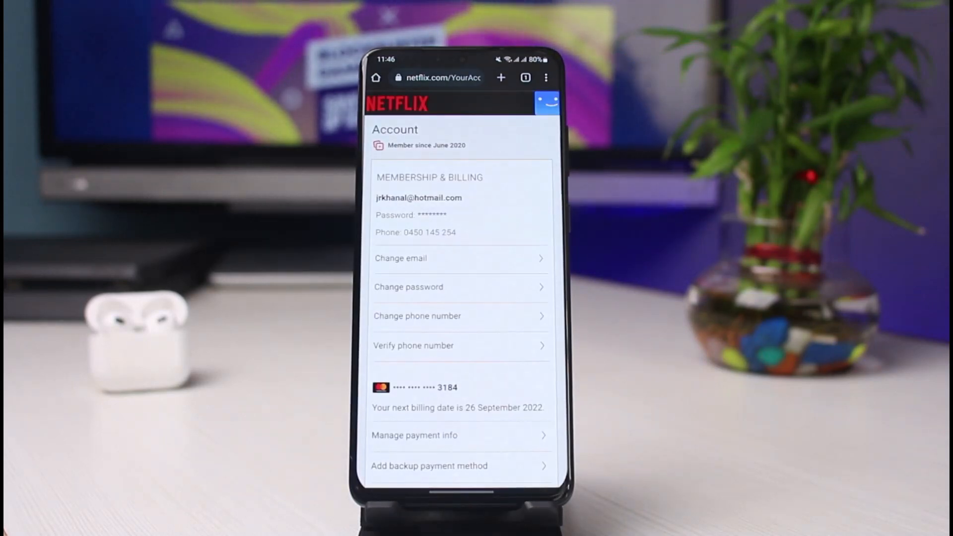
Scroll to Profile & Parental Controls listing all five profiles.
scroll(down, 3)
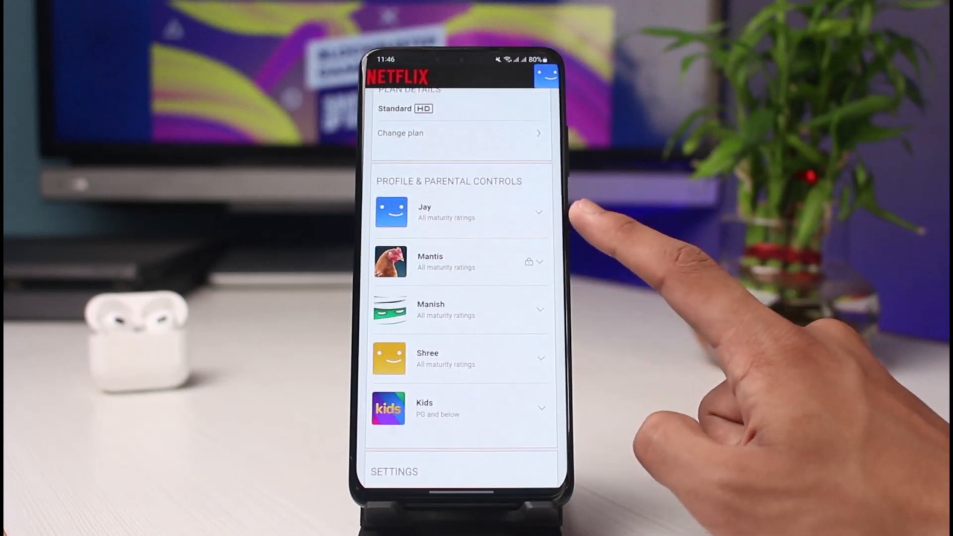
mouse_move(584, 414)
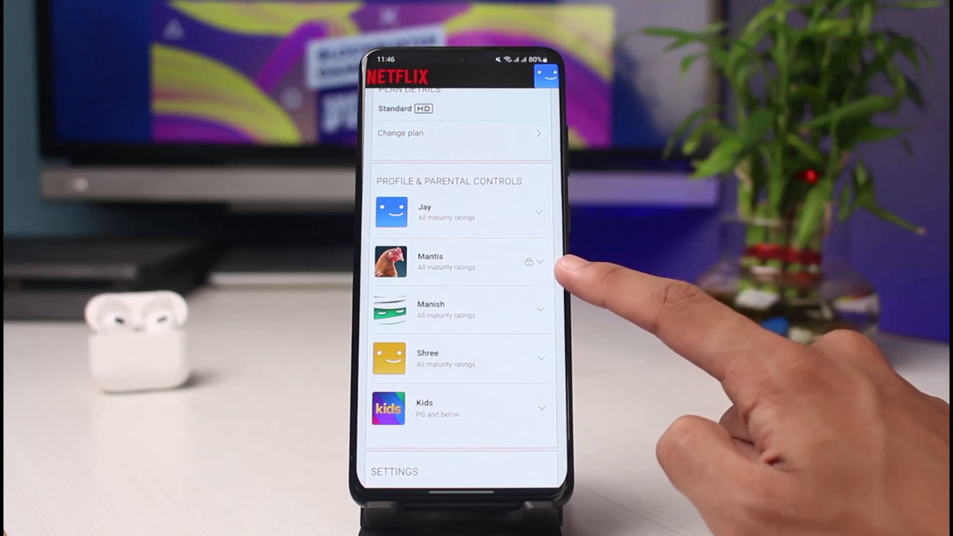
mouse_move(577, 273)
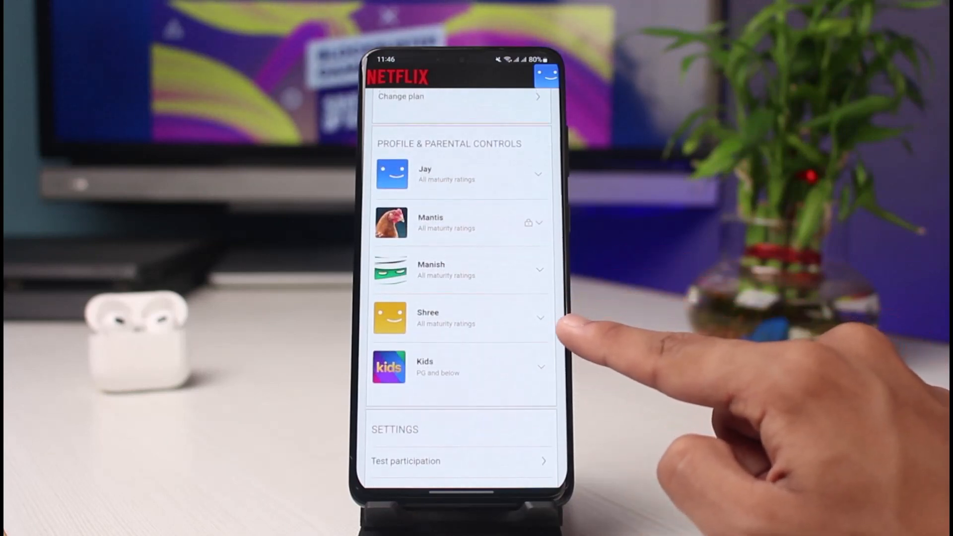
click(460, 318)
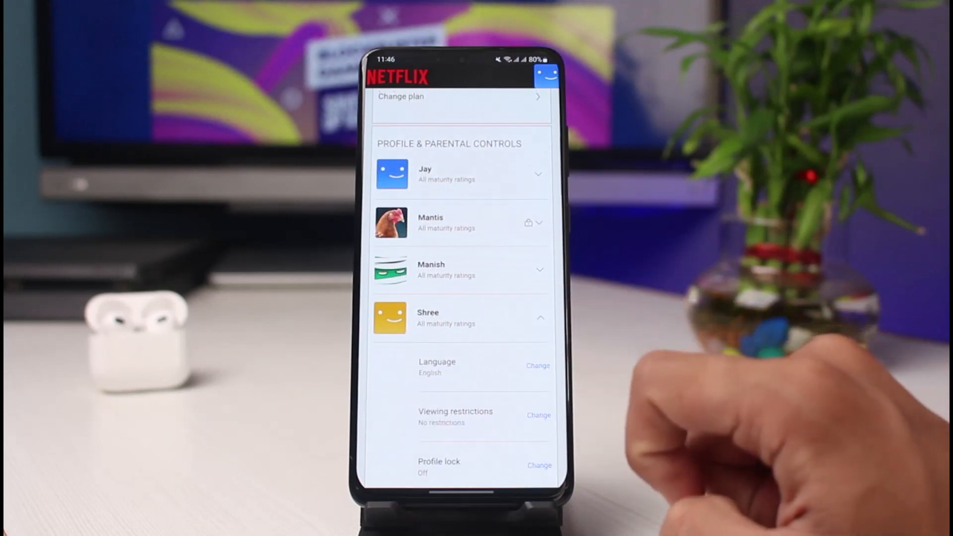
scroll(down, 3)
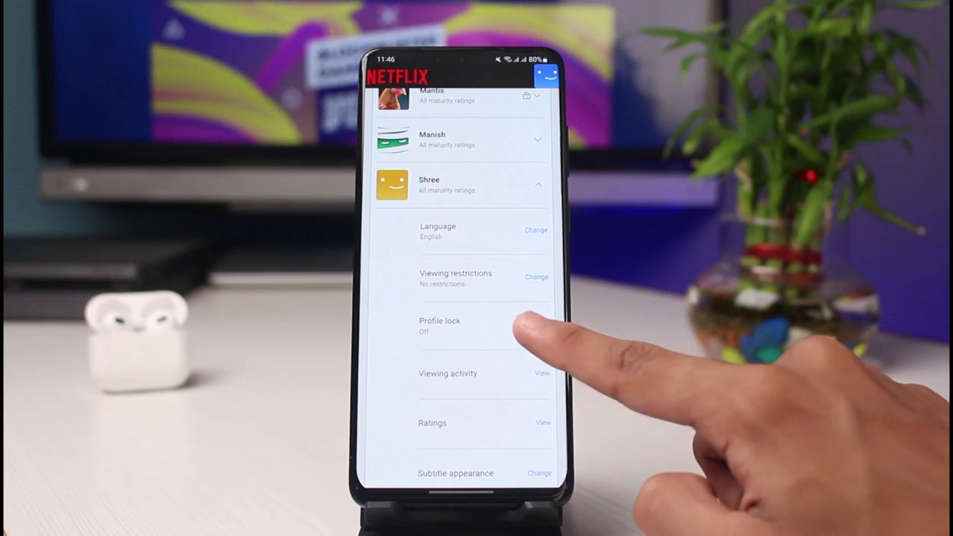
click(439, 325)
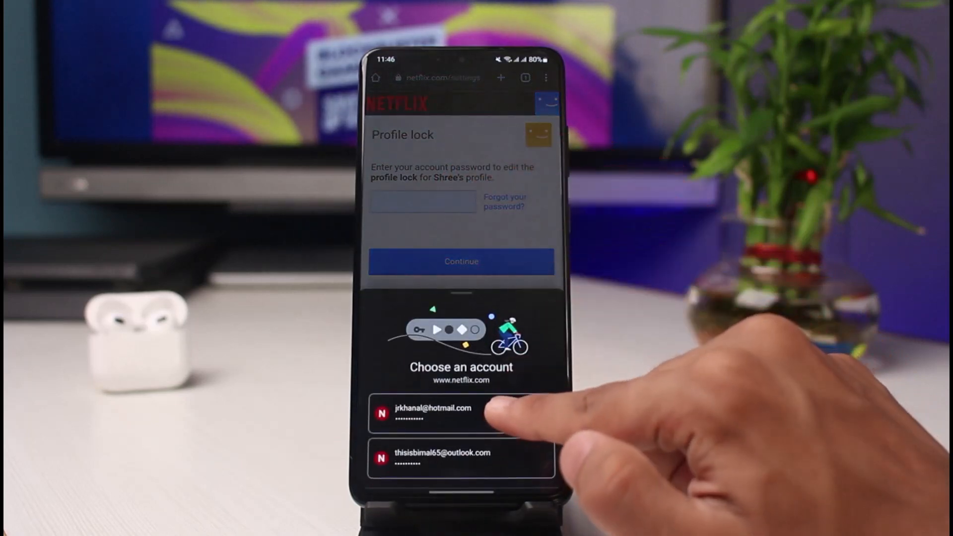
click(432, 413)
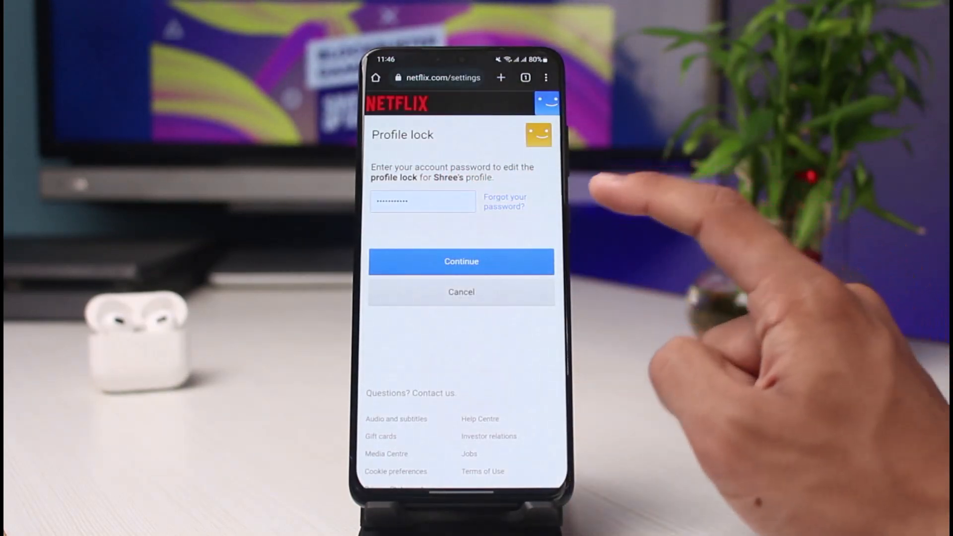
click(461, 262)
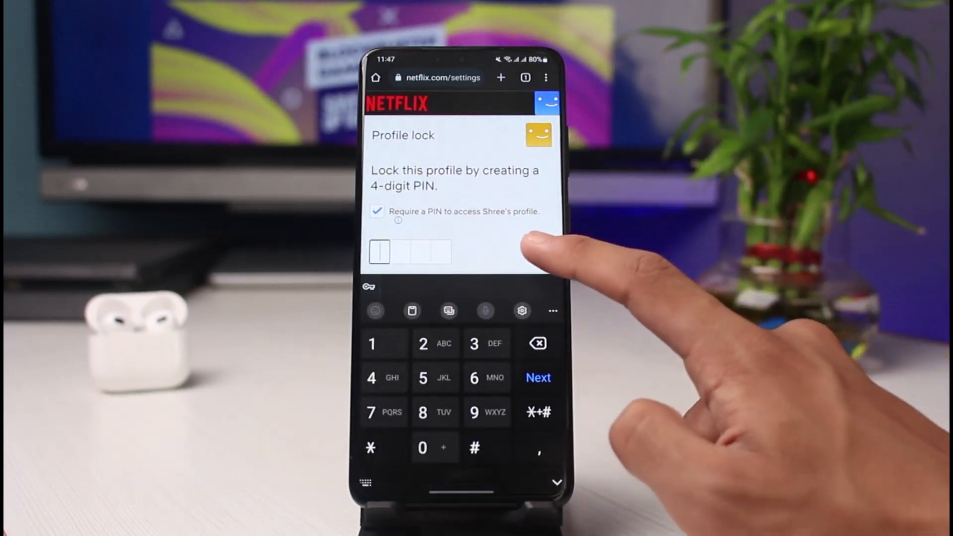
click(372, 344)
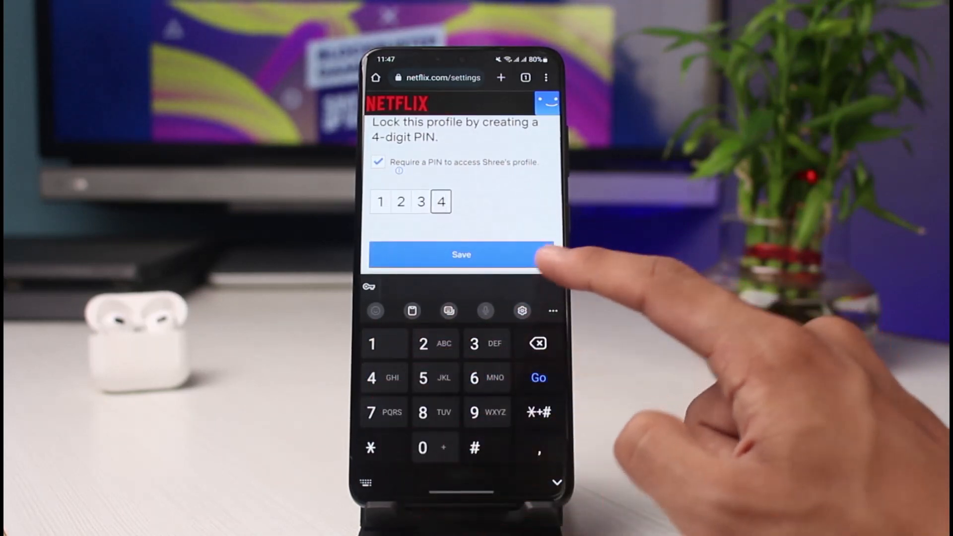
click(460, 254)
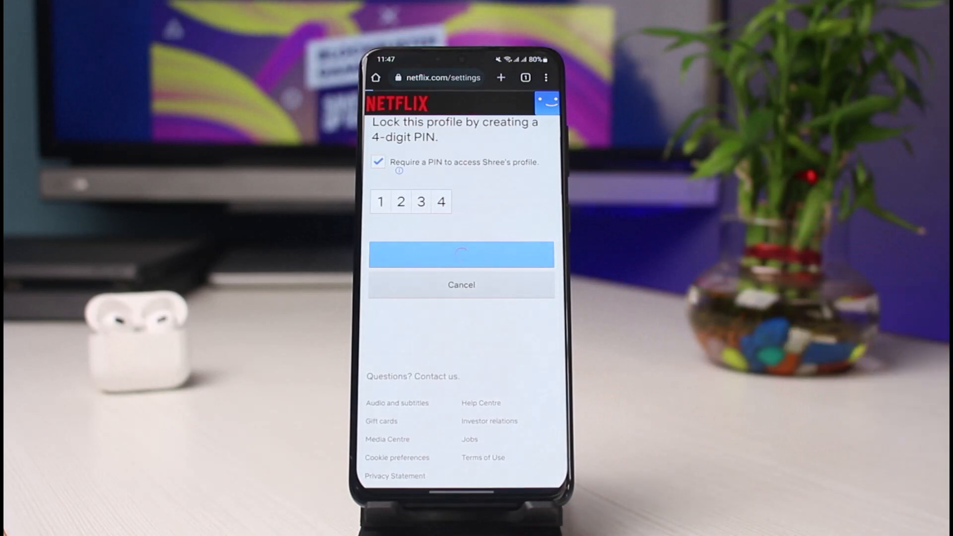
click(461, 255)
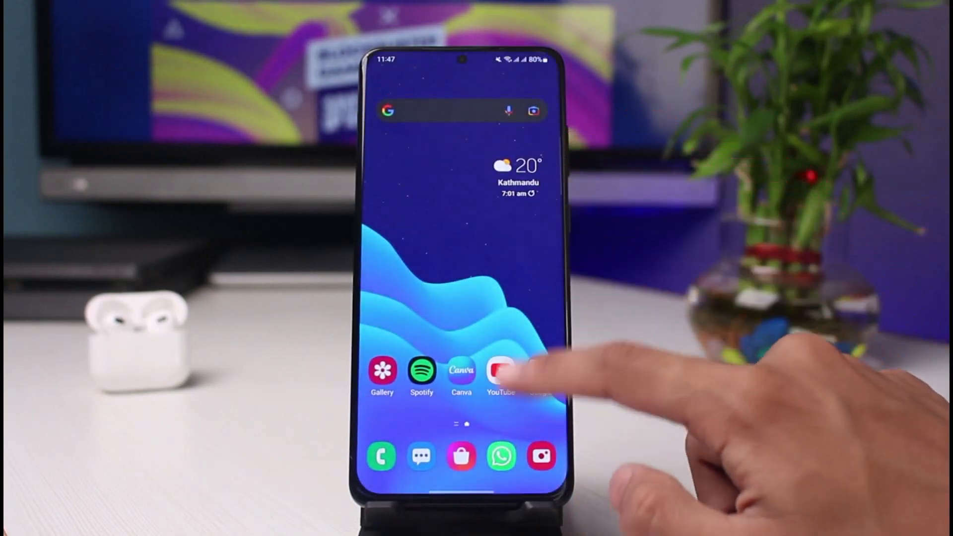
Open the Netflix app and tap Shree's locked profile.
click(500, 371)
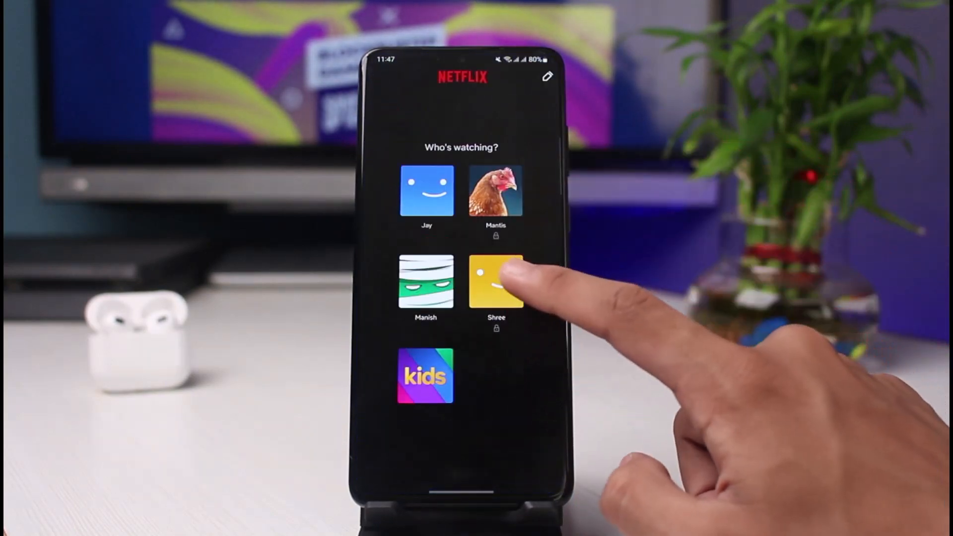
click(496, 286)
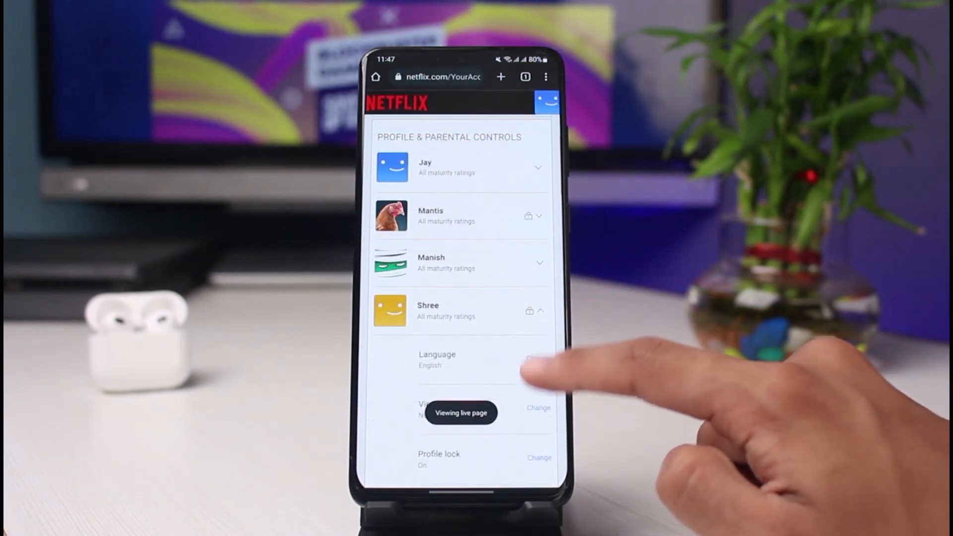
scroll(down, 3)
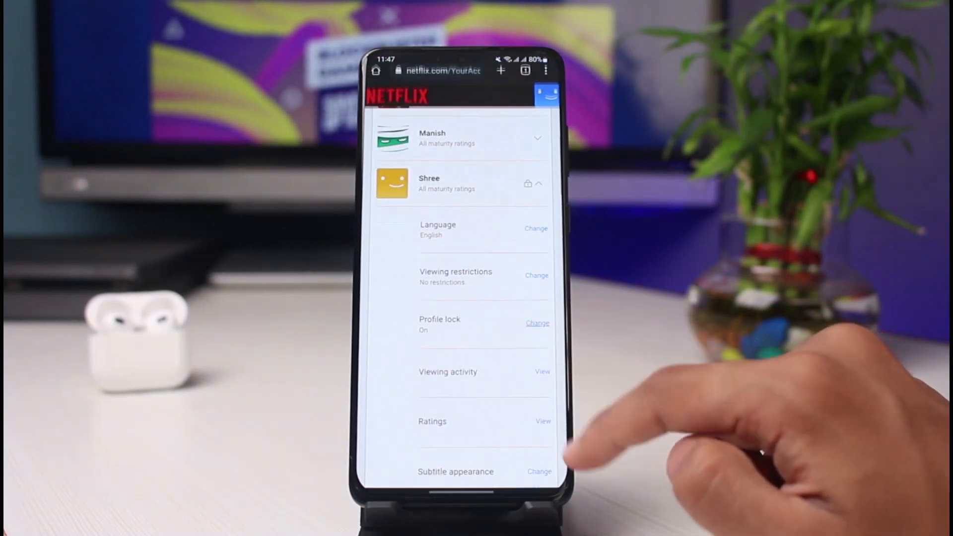
click(536, 323)
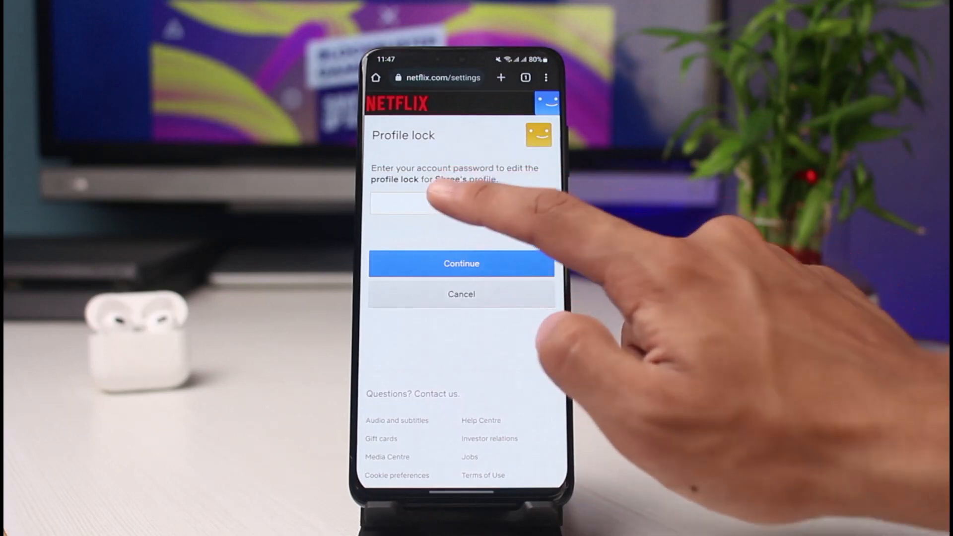
click(461, 263)
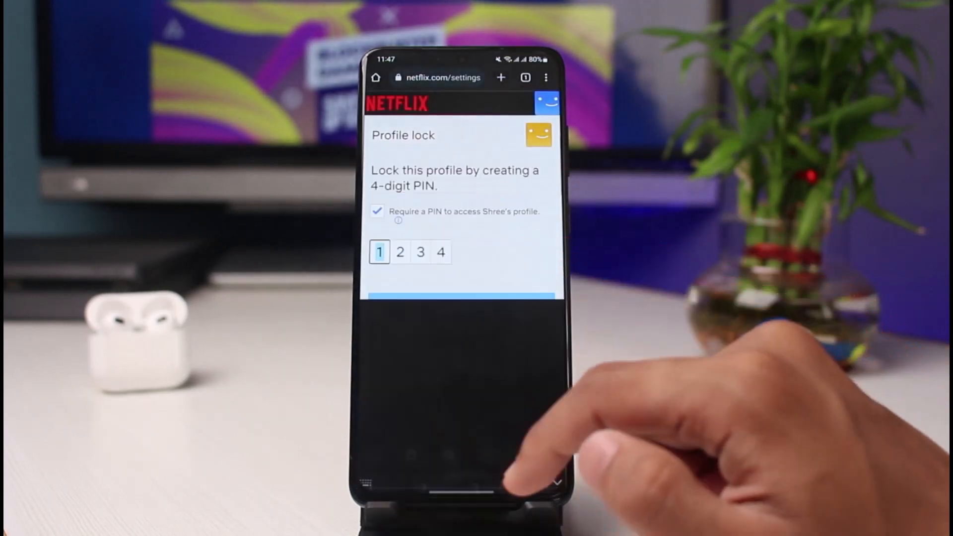
click(379, 251)
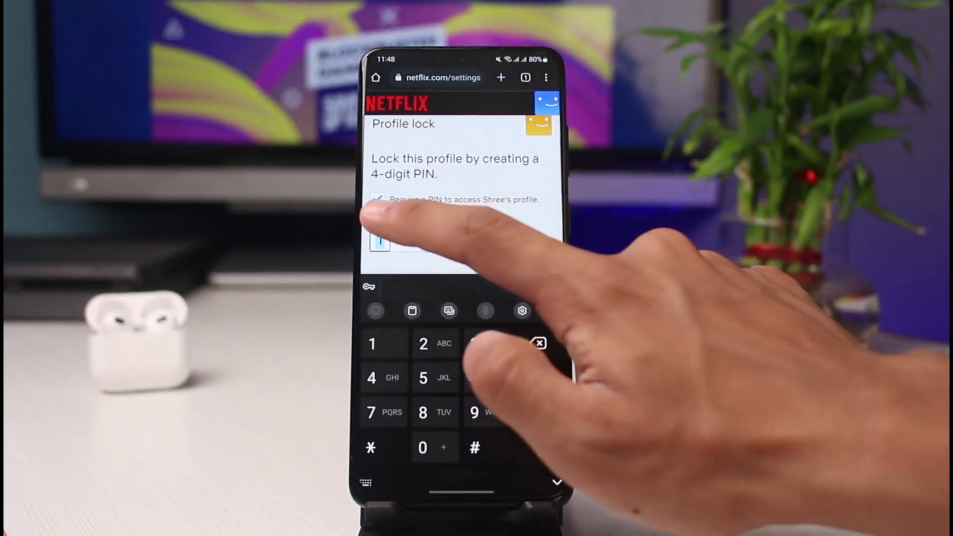